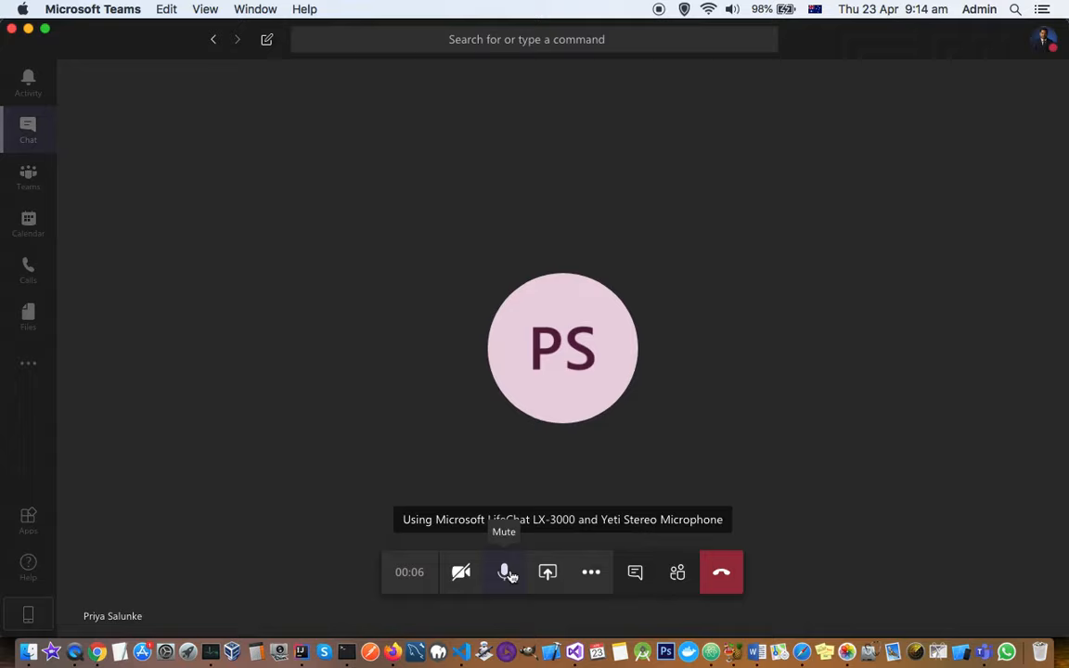
Turn the camera on briefly, then off again, and show the call's More actions options.
left_click(505, 572)
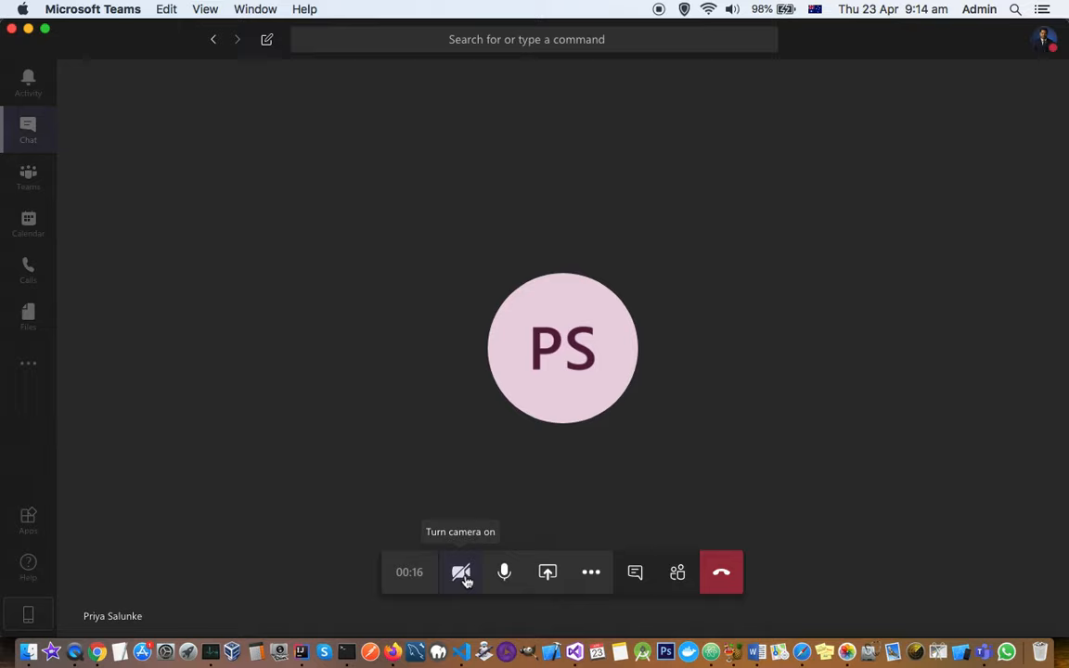
left_click(460, 572)
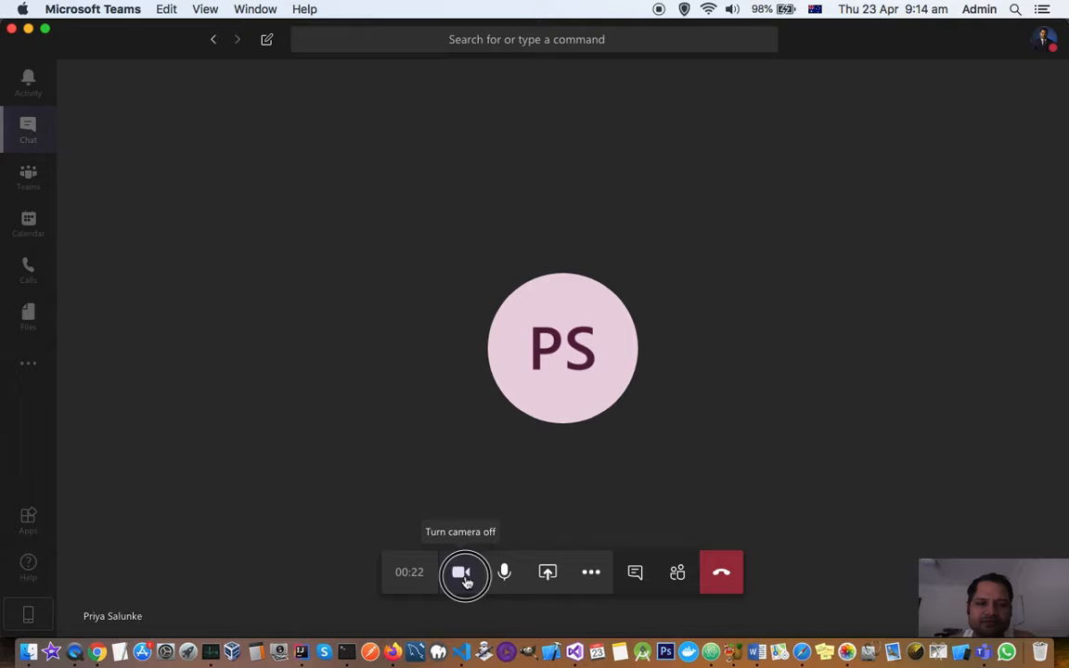
left_click(590, 572)
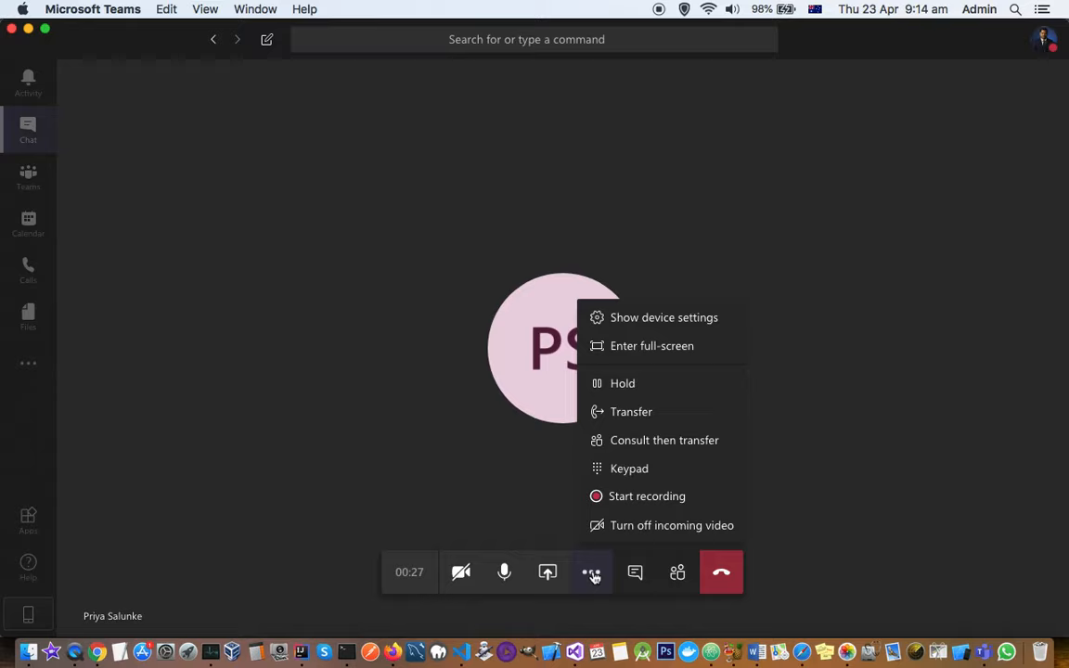
Show the call's Device settings panel and expand the speaker choices list.
left_click(665, 318)
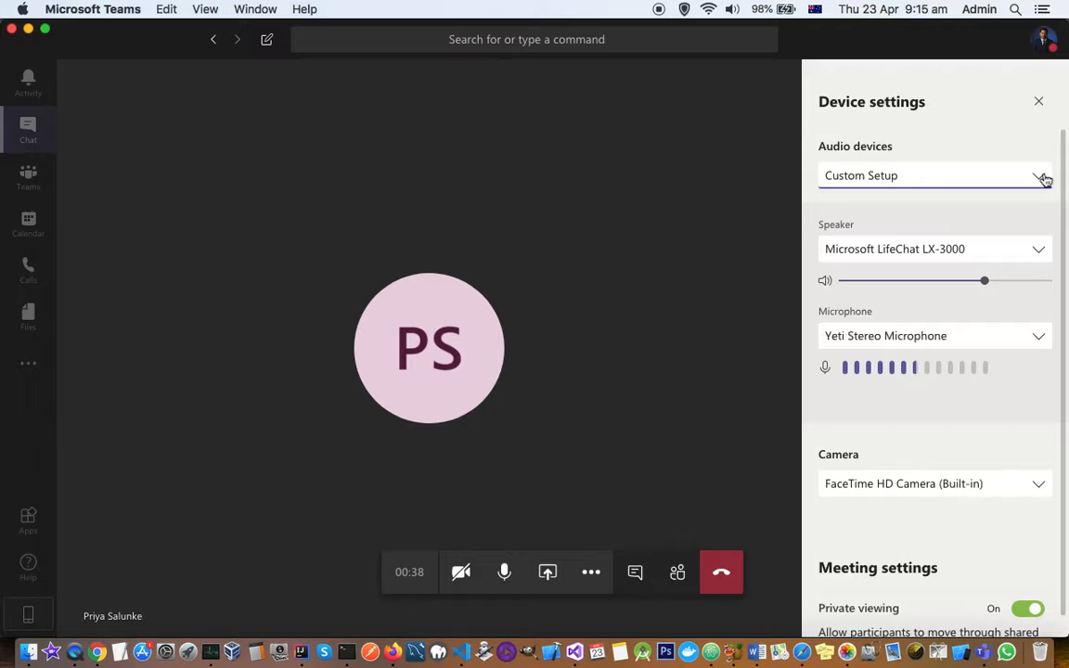
left_click(1039, 249)
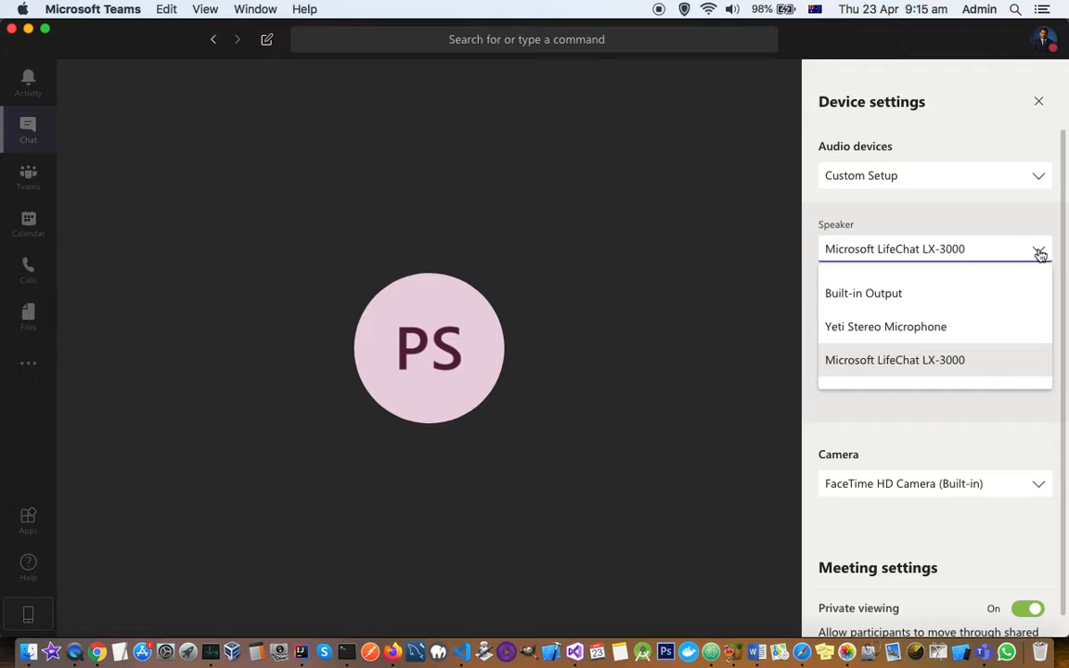
left_click(894, 360)
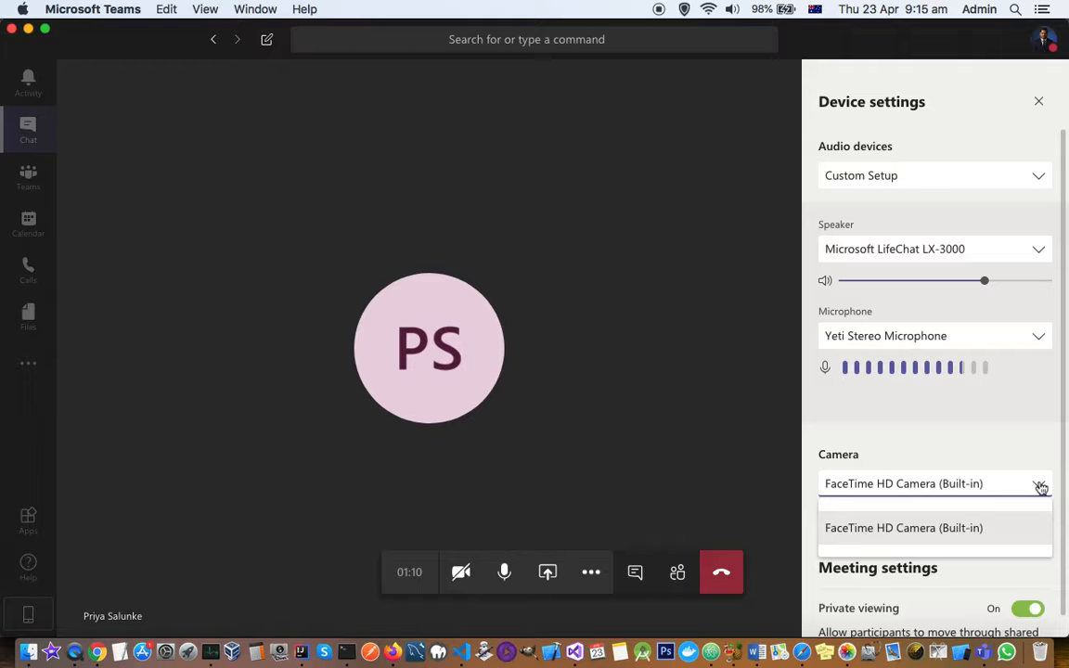
left_click(1038, 249)
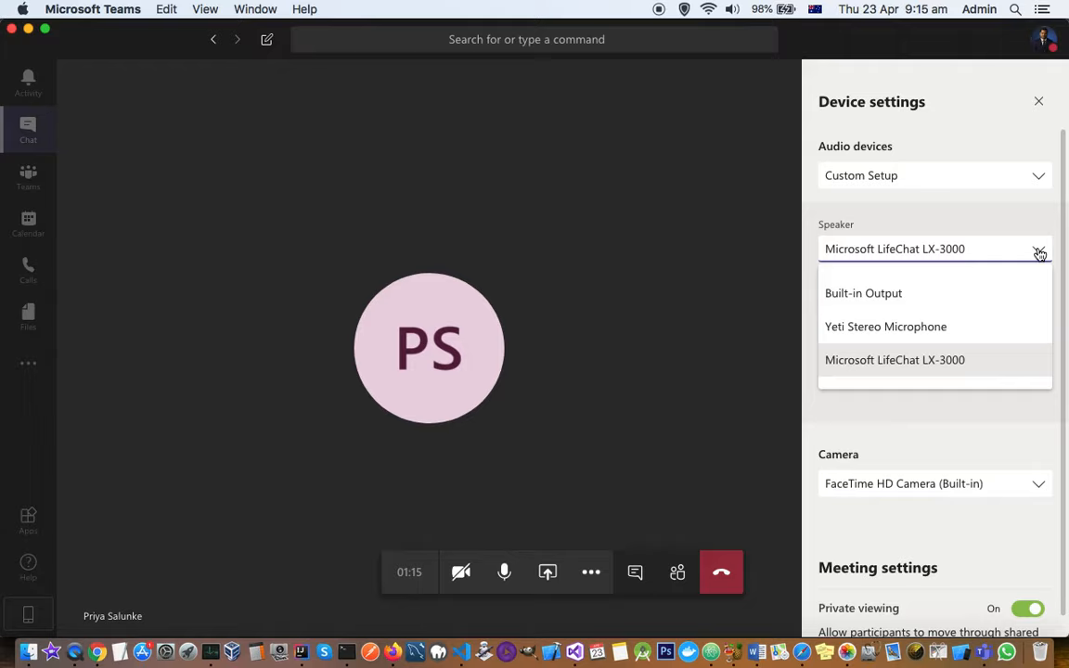
left_click(894, 360)
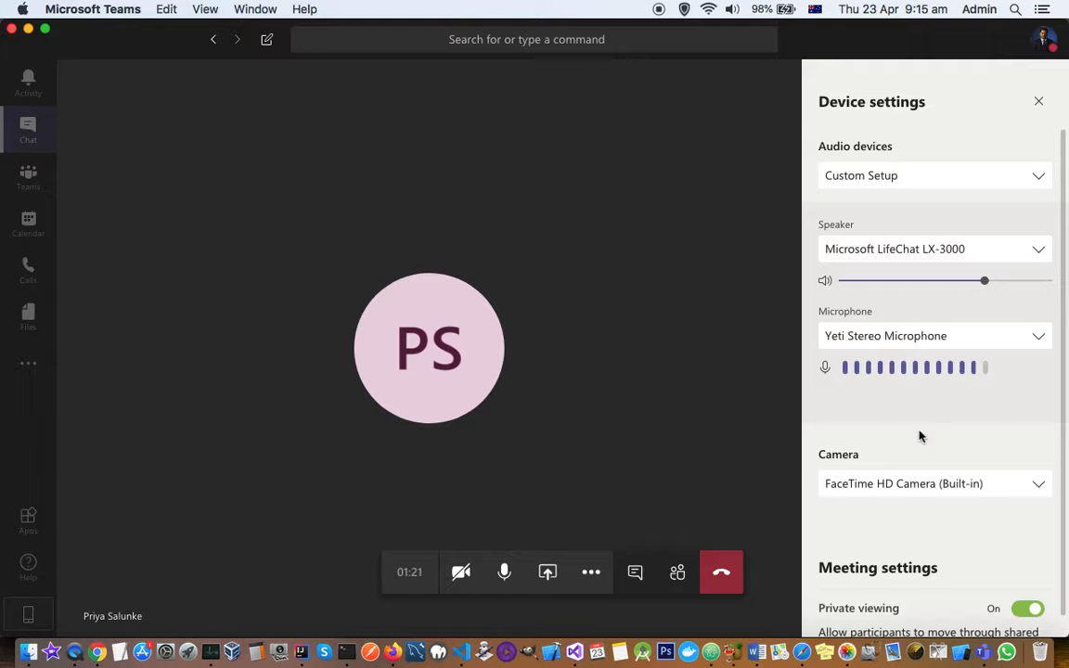
mouse_move(690, 409)
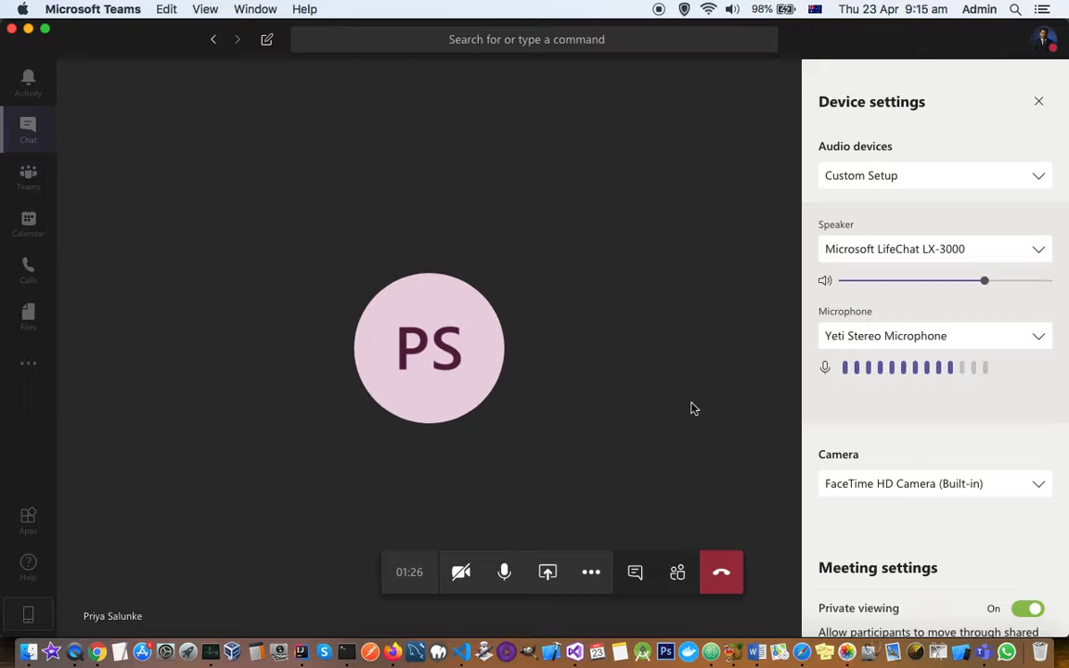